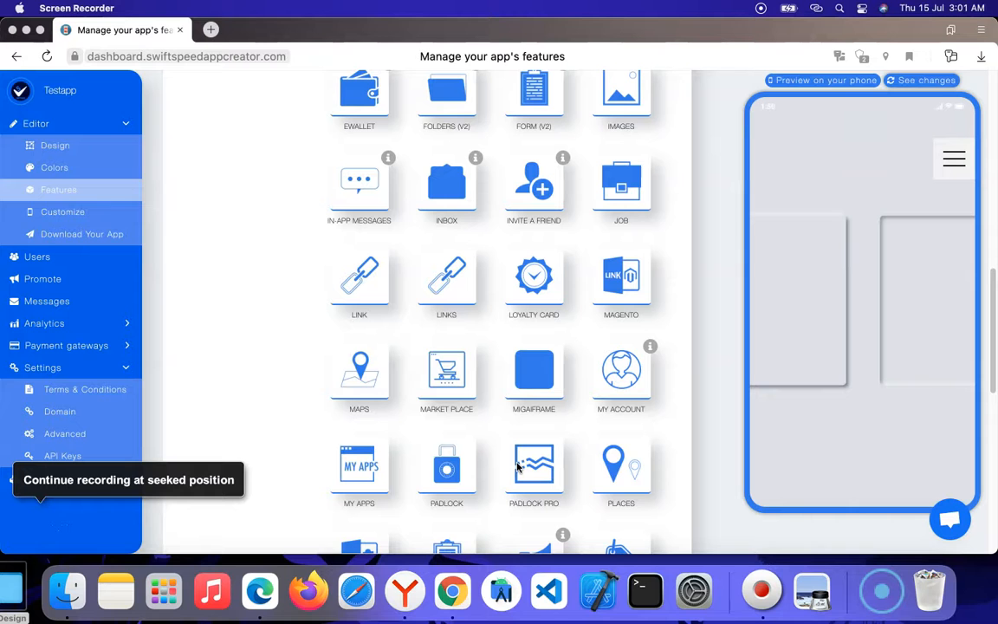
# Add the Market Place page tile and pick CommercePro as its data source
pyautogui.scroll(3)
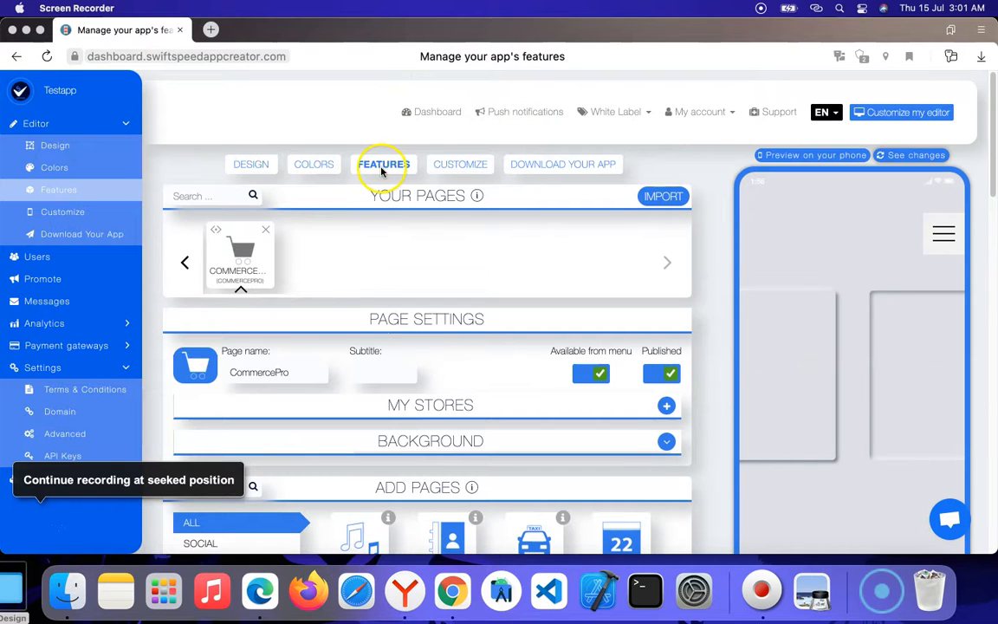
pyautogui.scroll(-3)
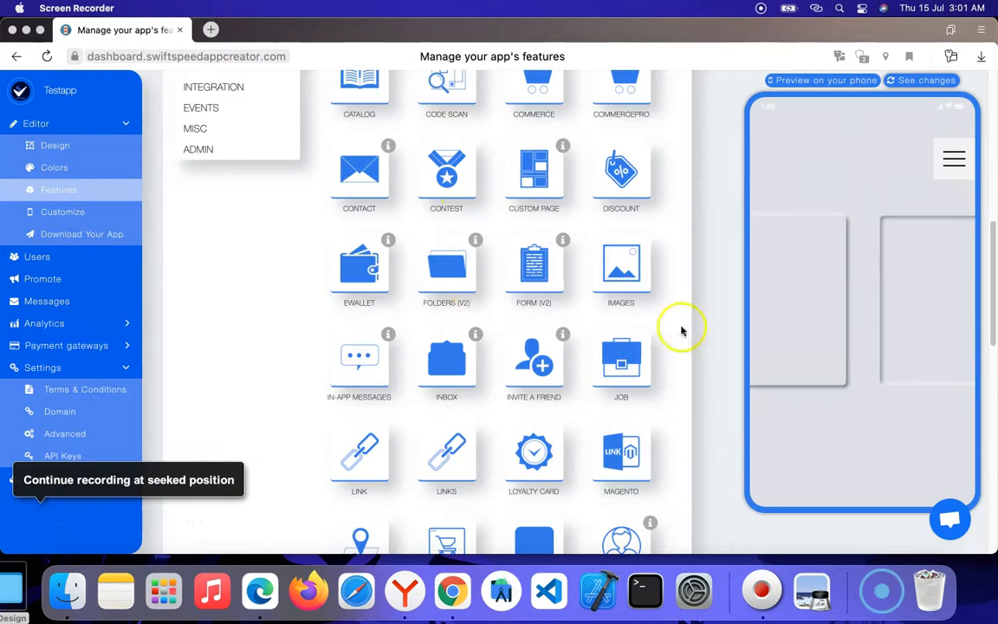
pyautogui.scroll(-3)
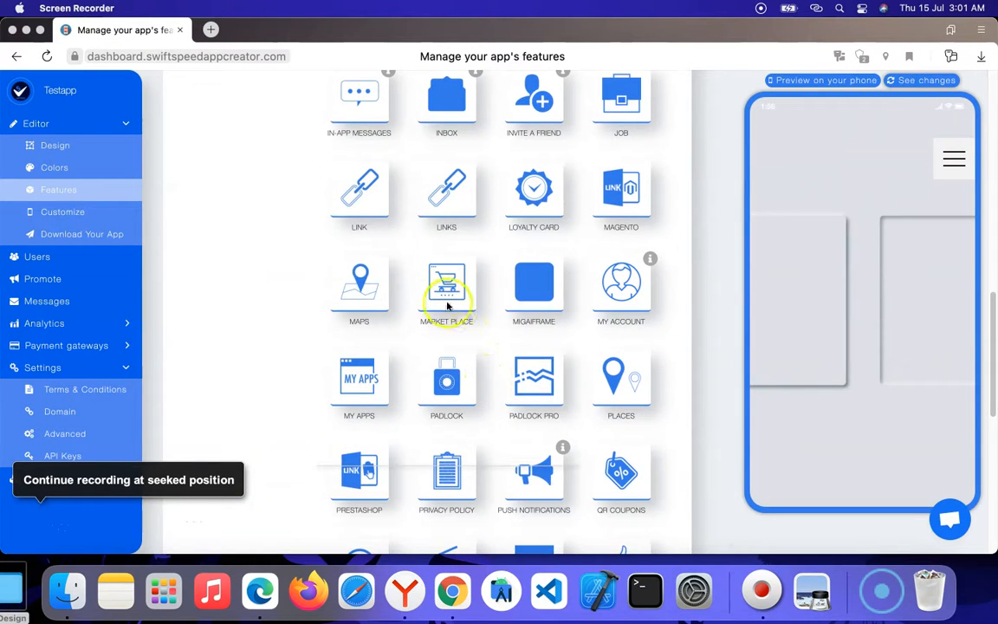
pyautogui.moveTo(447, 260)
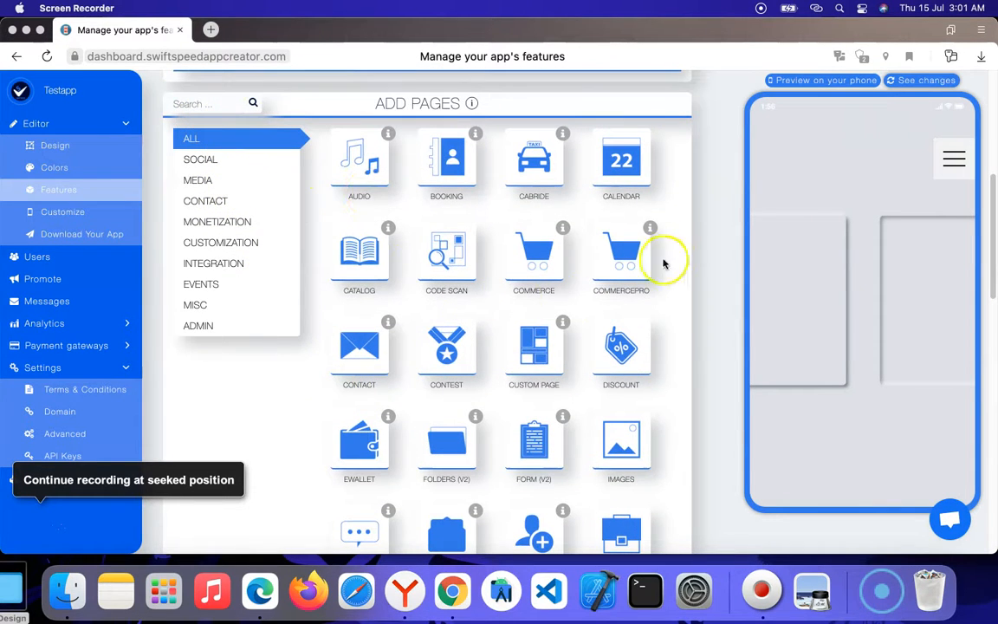
pyautogui.scroll(-3)
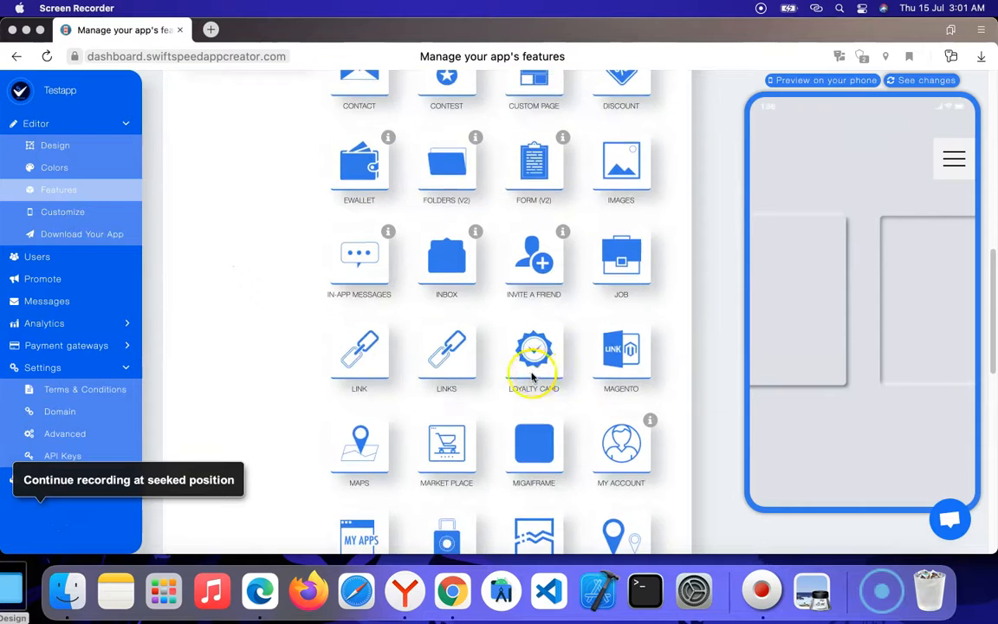
pyautogui.scroll(-3)
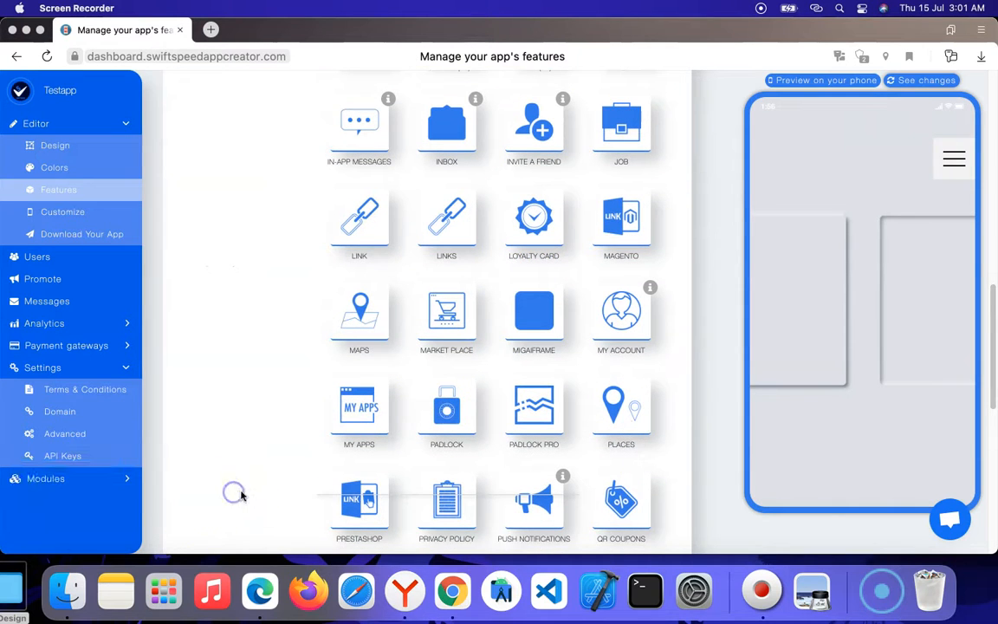
pyautogui.moveTo(460, 311)
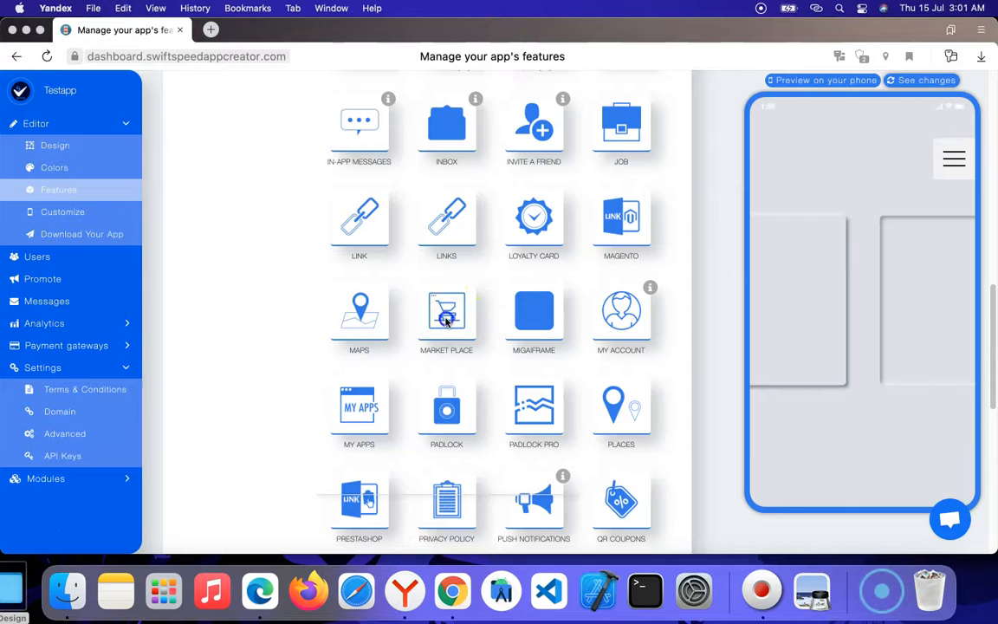
pyautogui.click(447, 314)
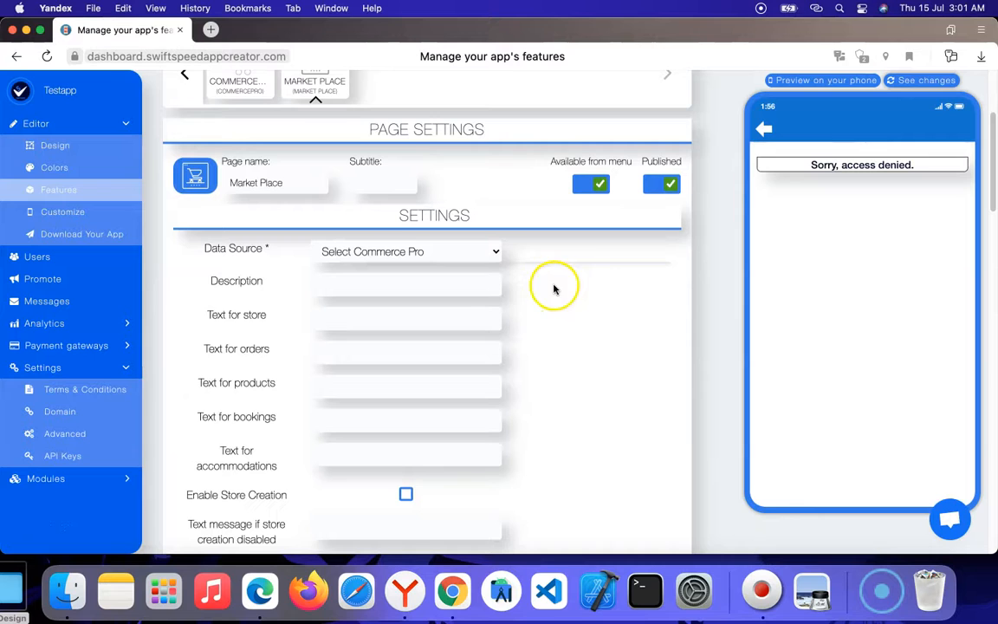
pyautogui.moveTo(502, 254)
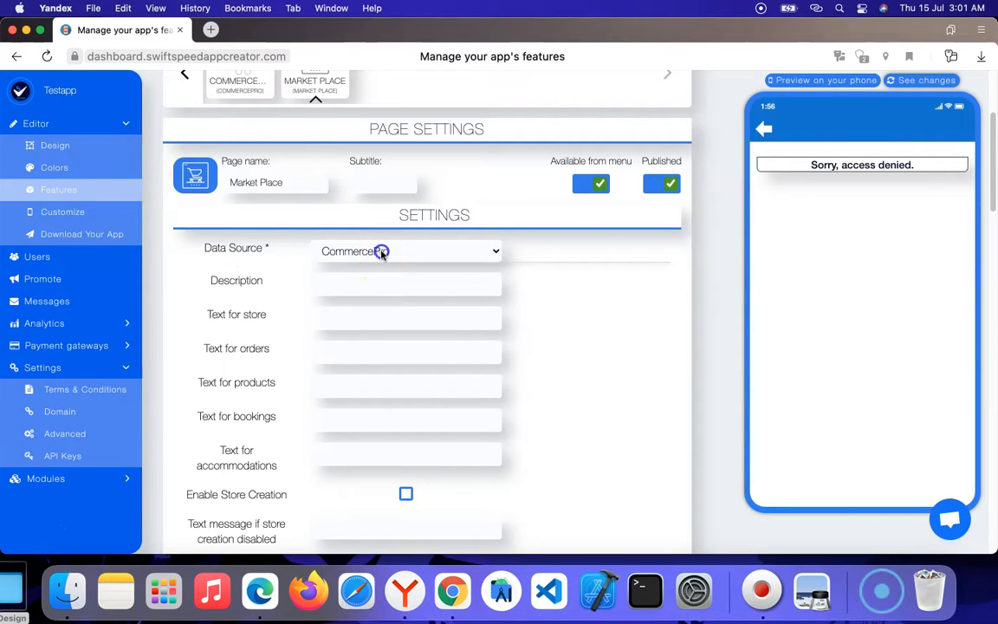
pyautogui.click(407, 251)
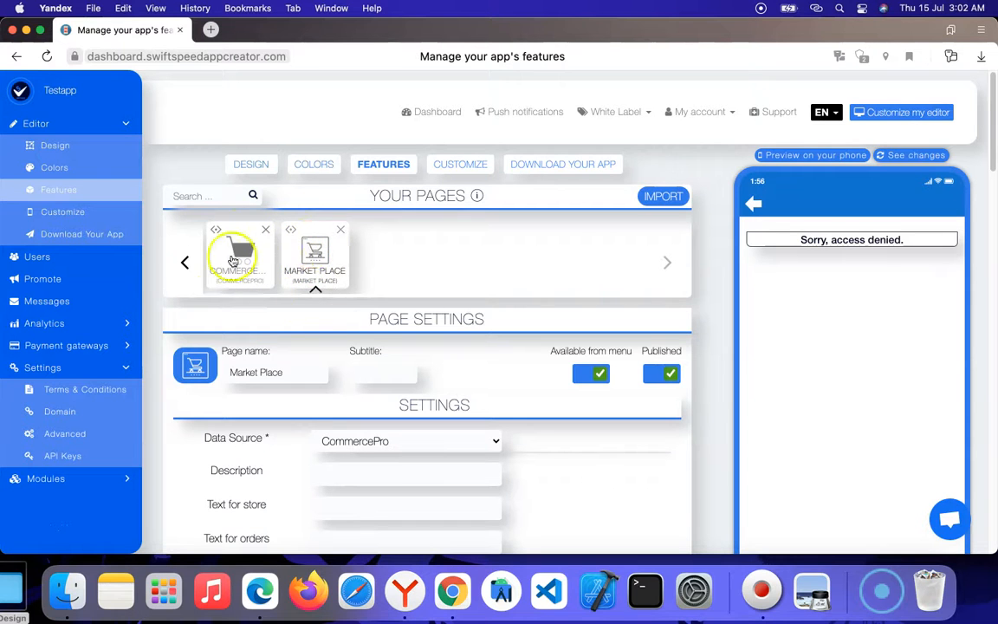
# Return to the Market Place settings and show the Description options
pyautogui.scroll(-3)
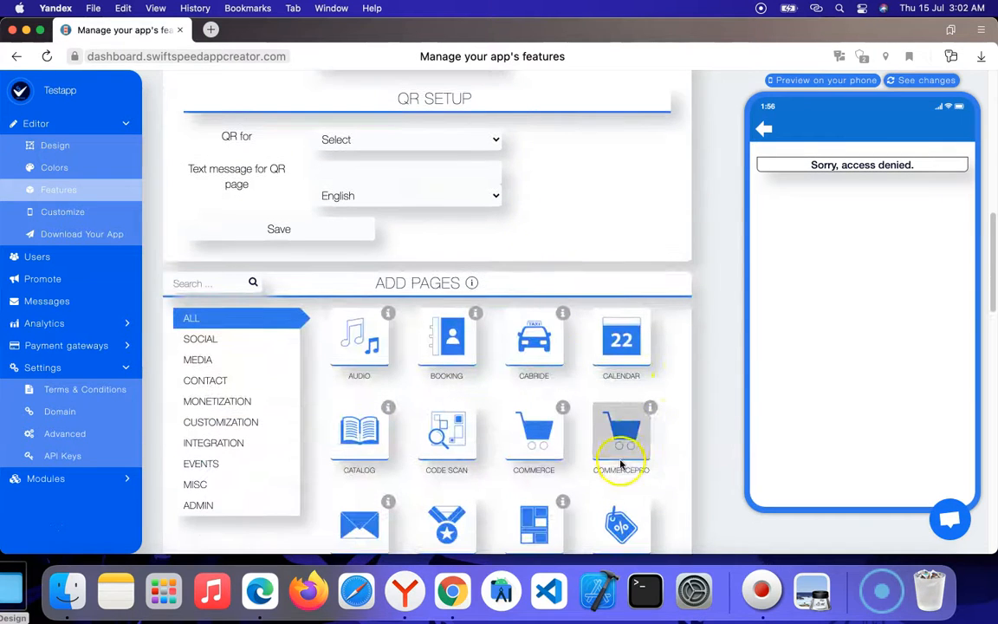
pyautogui.scroll(-3)
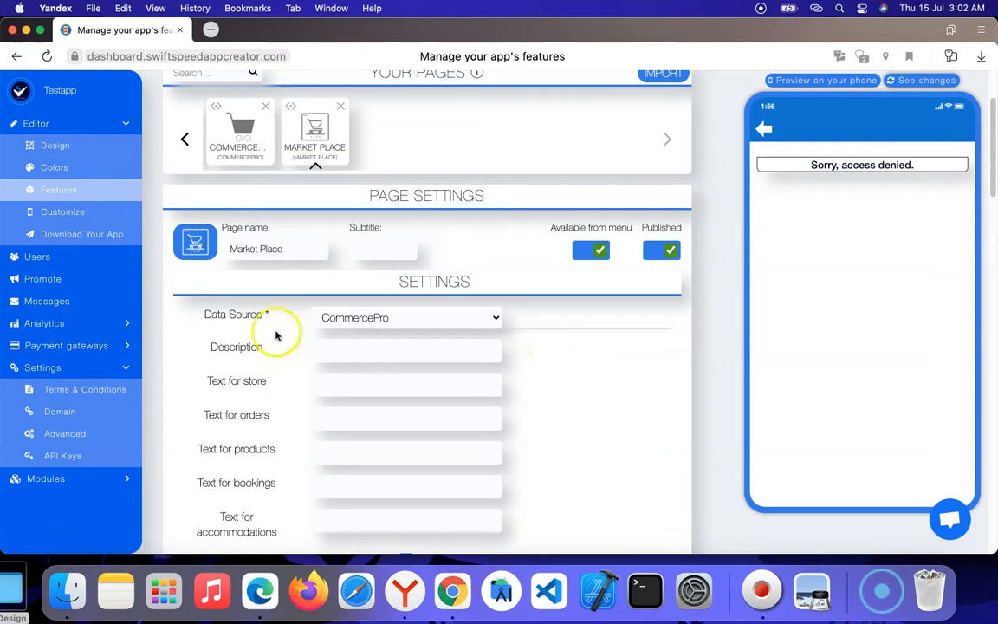
pyautogui.click(408, 350)
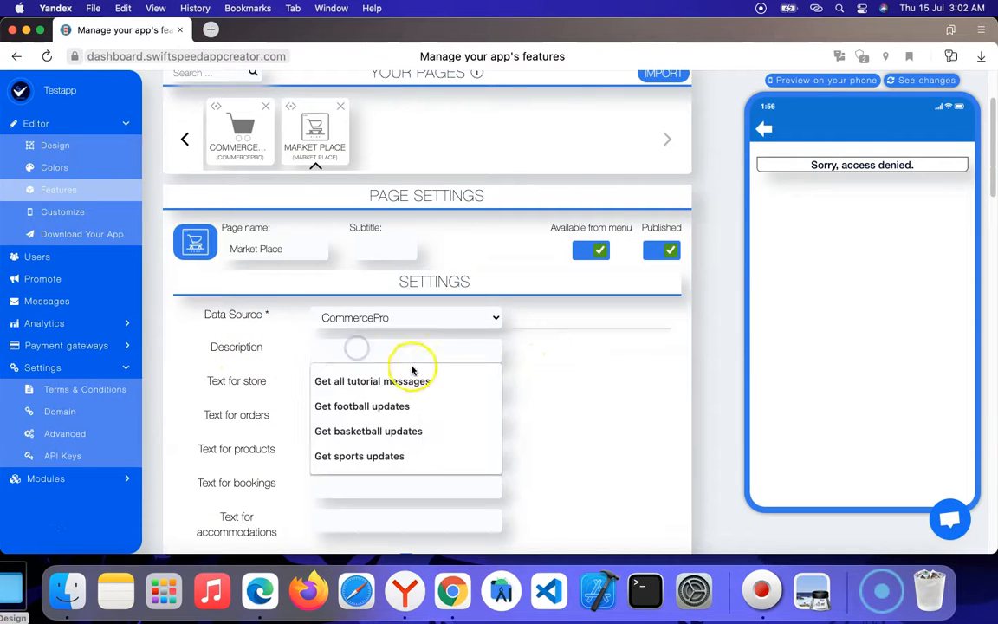
# Choose 'Get all tutorial messages' as description and begin the 'My Store' label
pyautogui.click(360, 381)
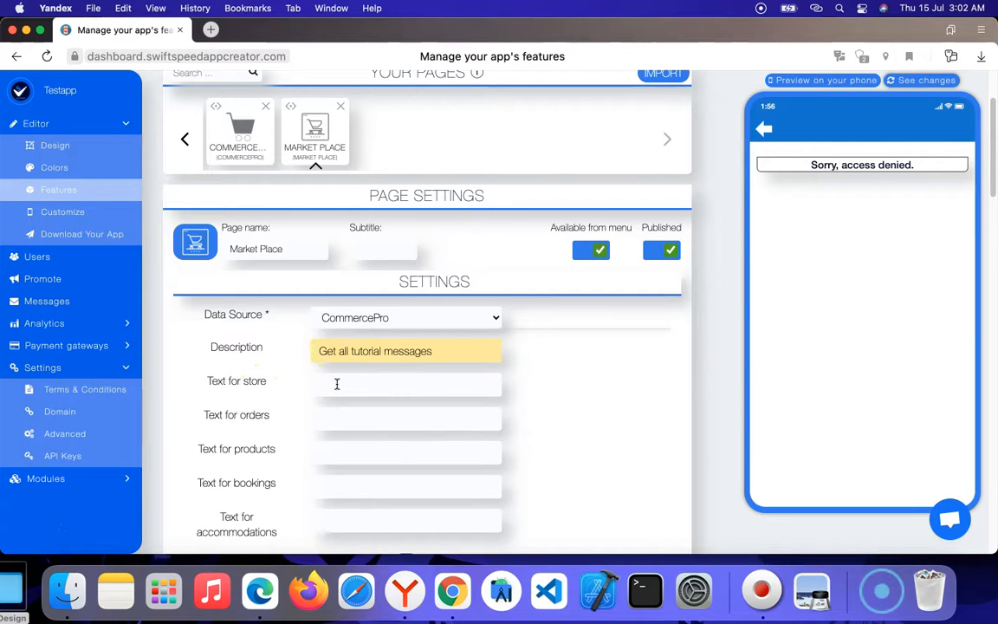
pyautogui.write('my')
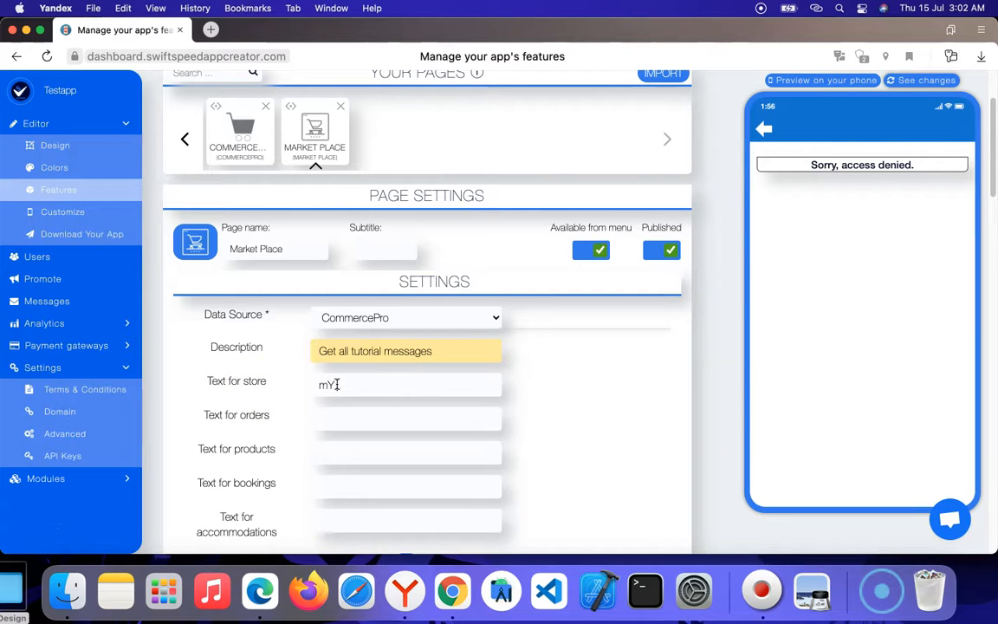
pyautogui.press('Backspace')
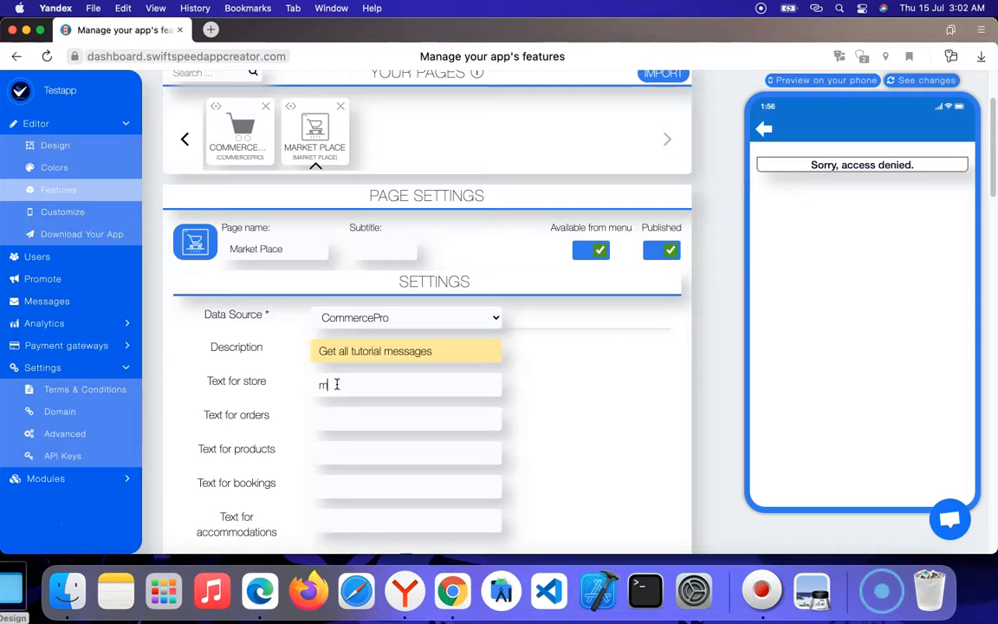
pyautogui.press('Backspace')
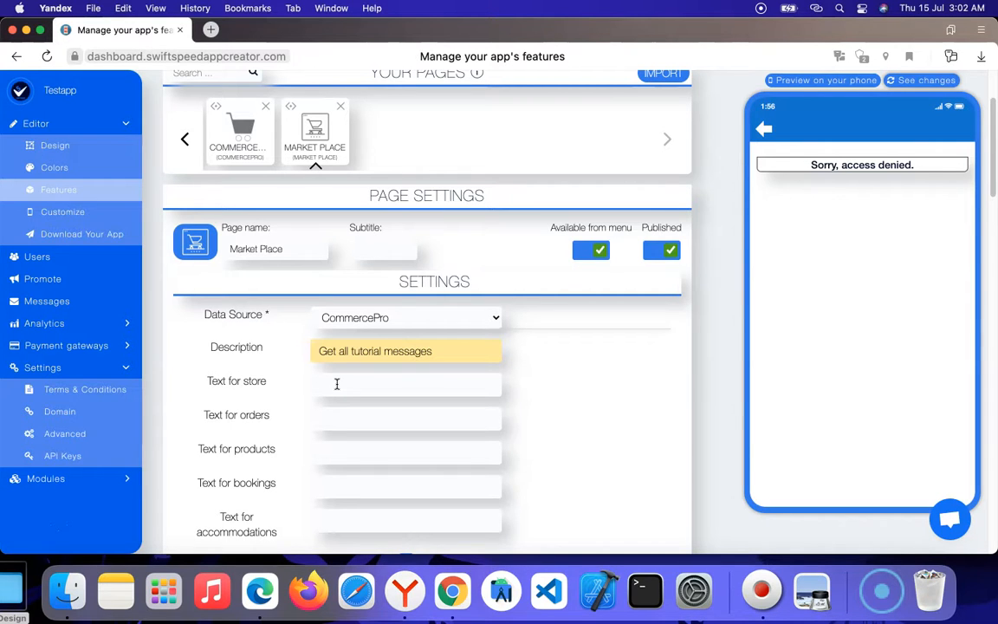
pyautogui.write('My St')
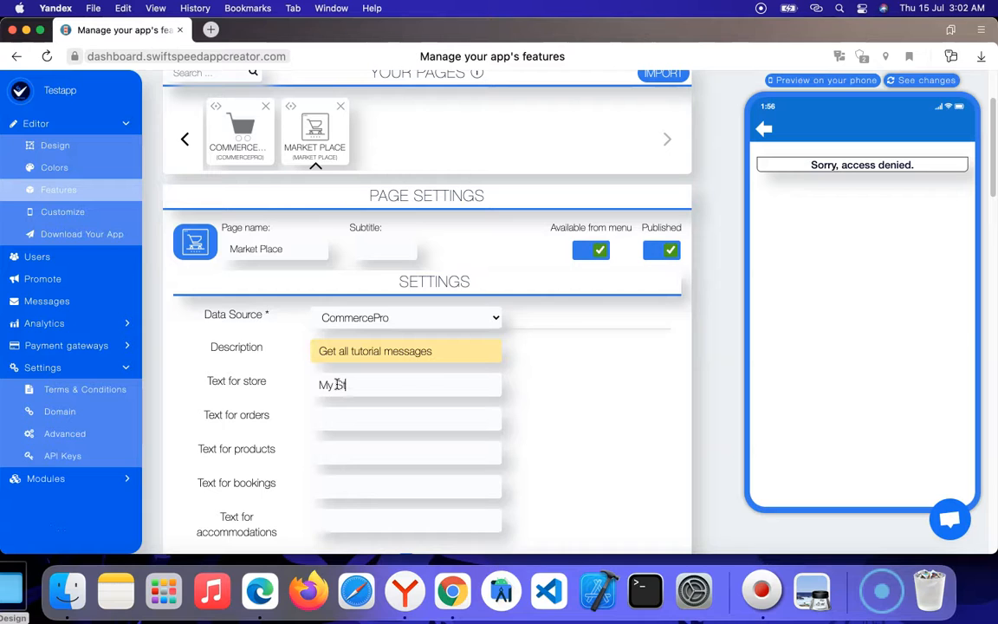
# Enter labels 'My Order', 'The Product', 'The Bookings' and start 'The Accomodations'
pyautogui.click(407, 420)
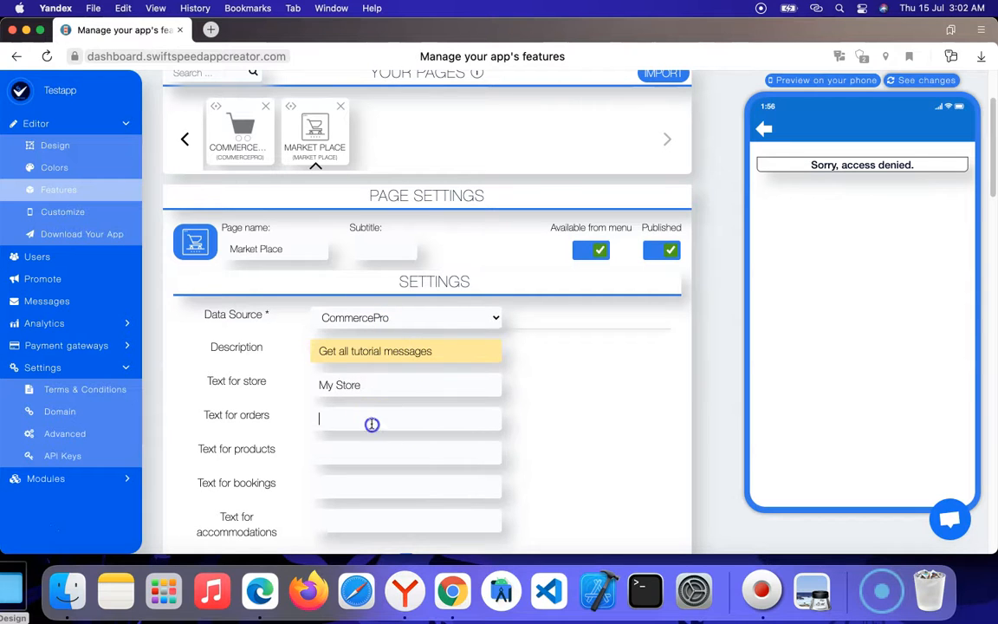
pyautogui.write('My Order')
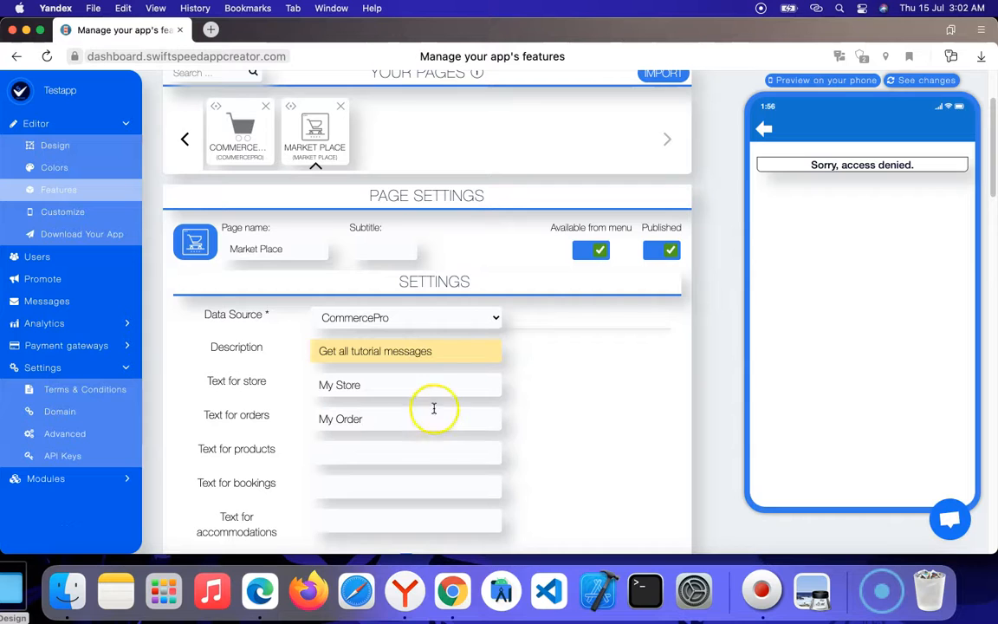
pyautogui.write('The')
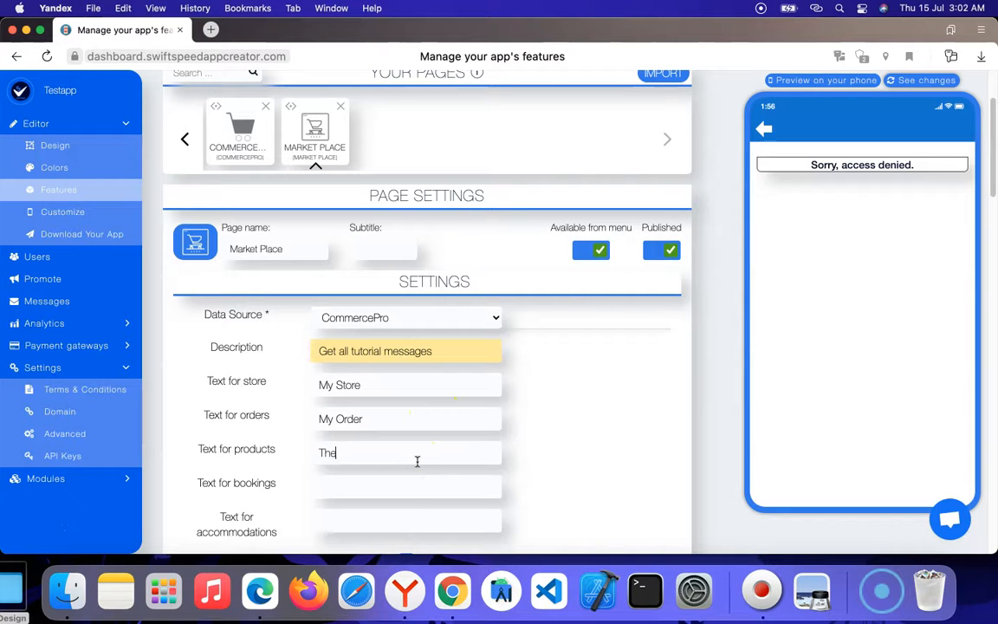
pyautogui.write('Product')
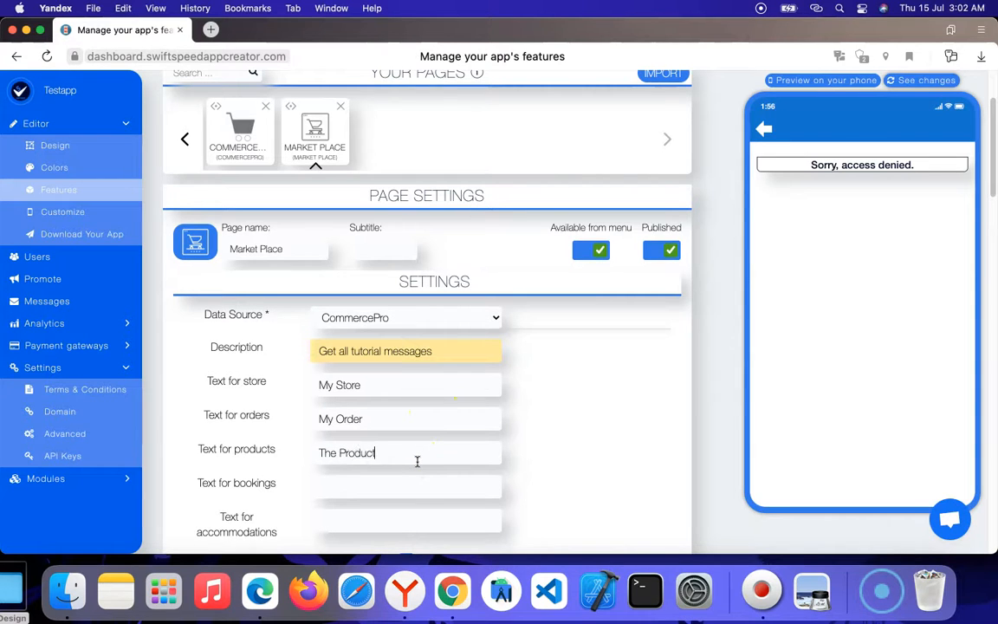
pyautogui.write('T')
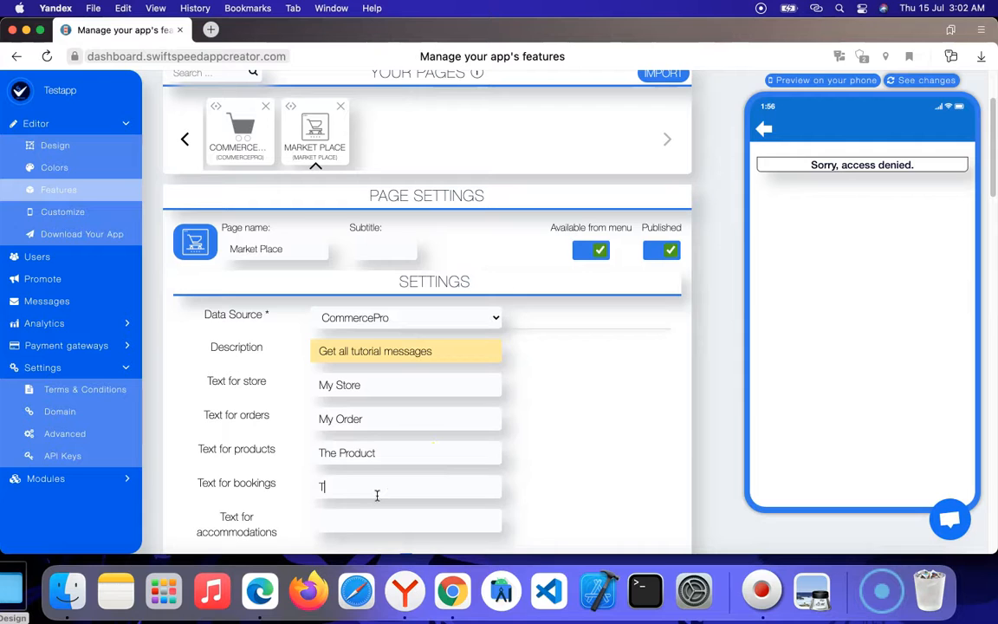
pyautogui.write('he Bookings')
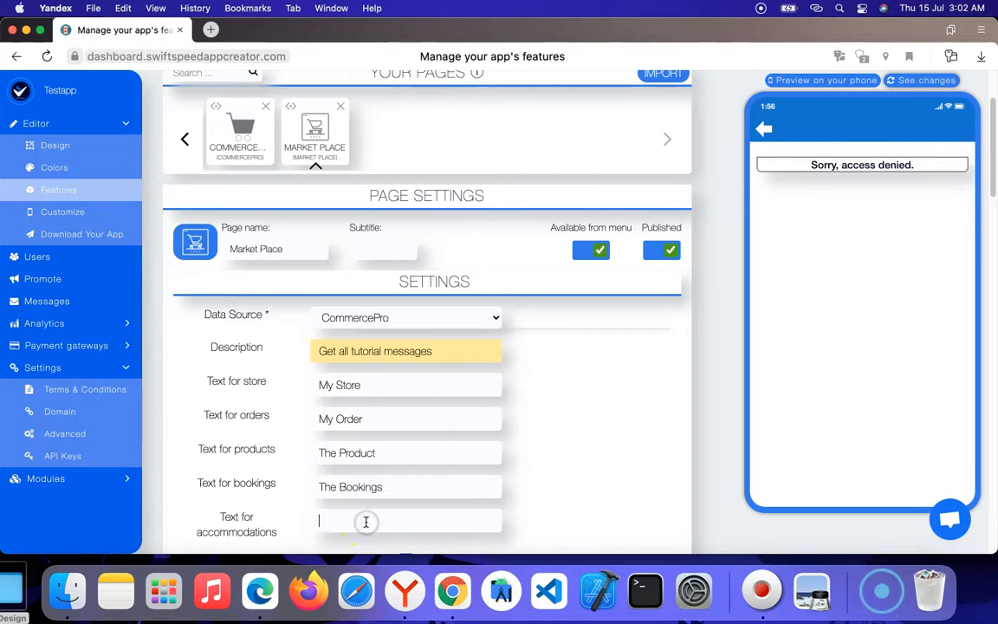
pyautogui.write('The Accomodati')
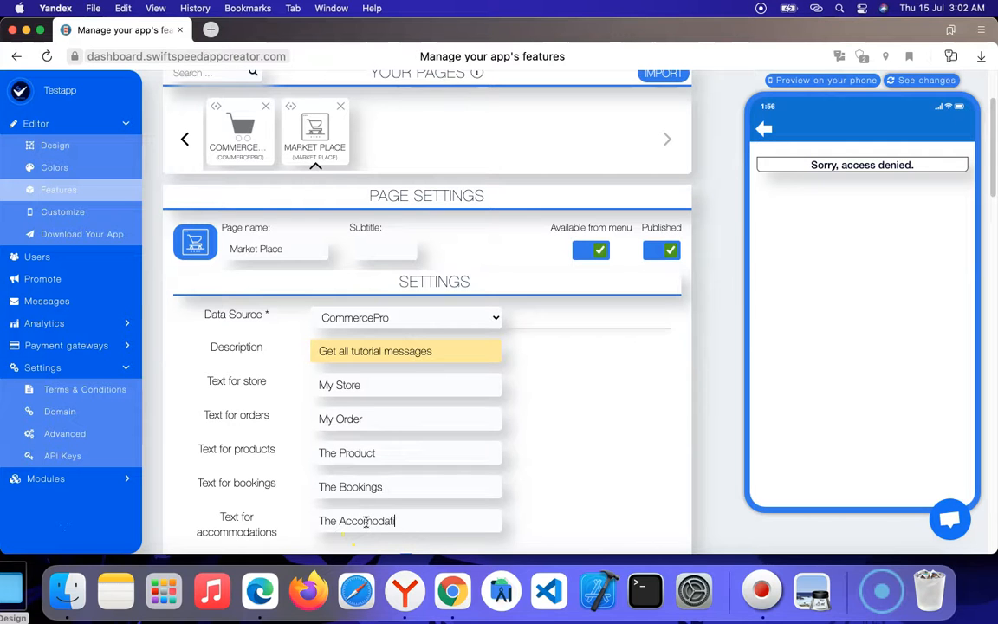
# Finish 'The Accomodations' label and tick Enable Store Creation
pyautogui.scroll(-3)
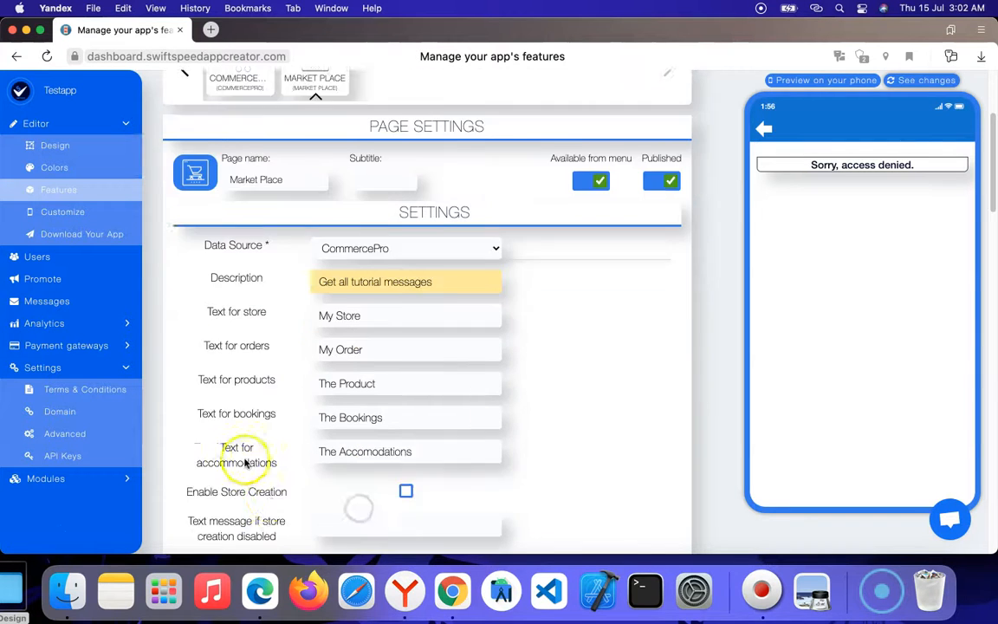
pyautogui.scroll(-3)
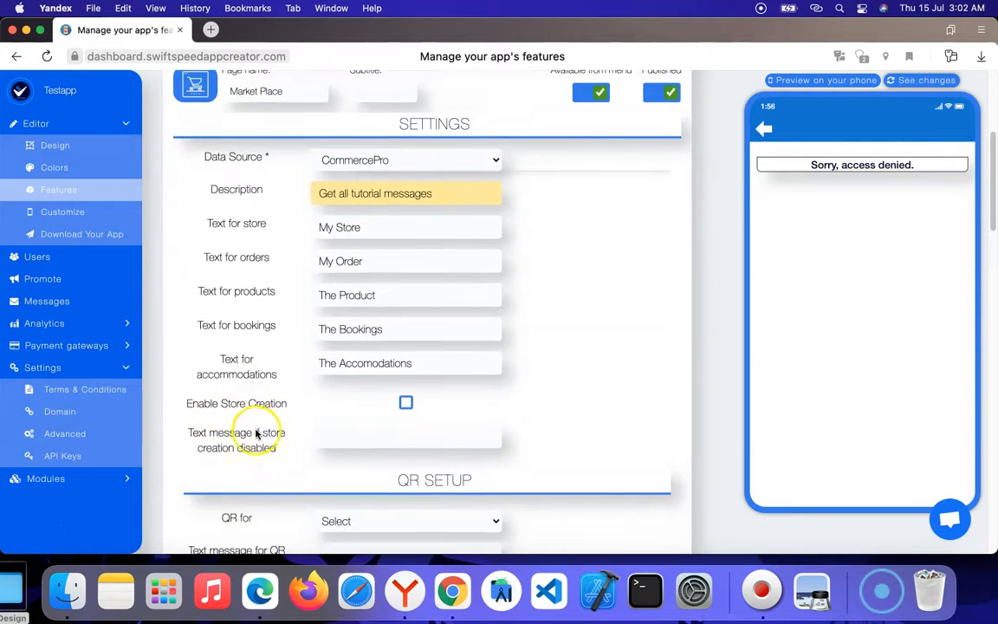
pyautogui.scroll(-3)
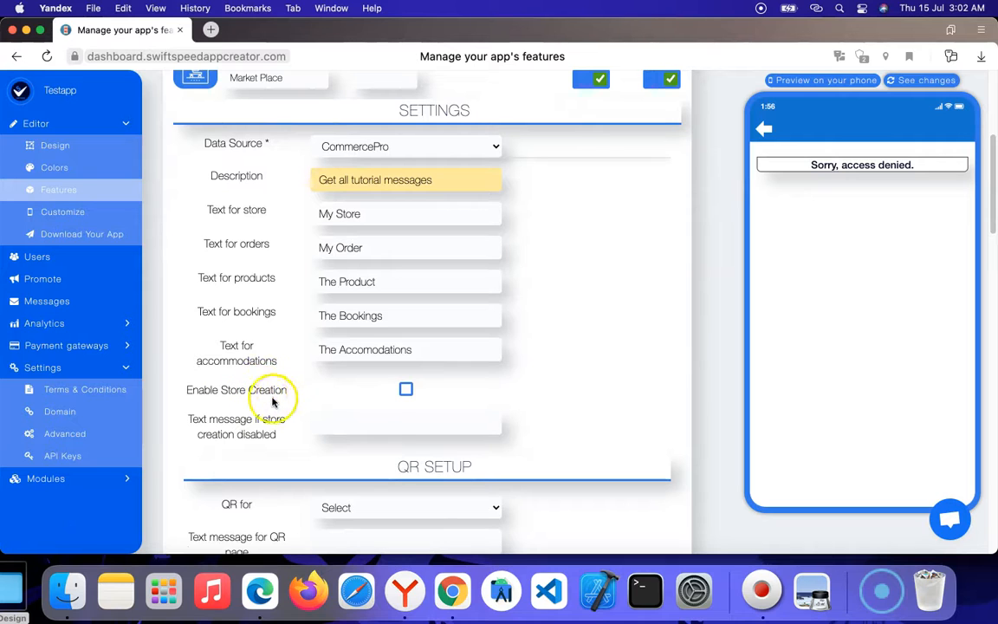
pyautogui.moveTo(330, 404)
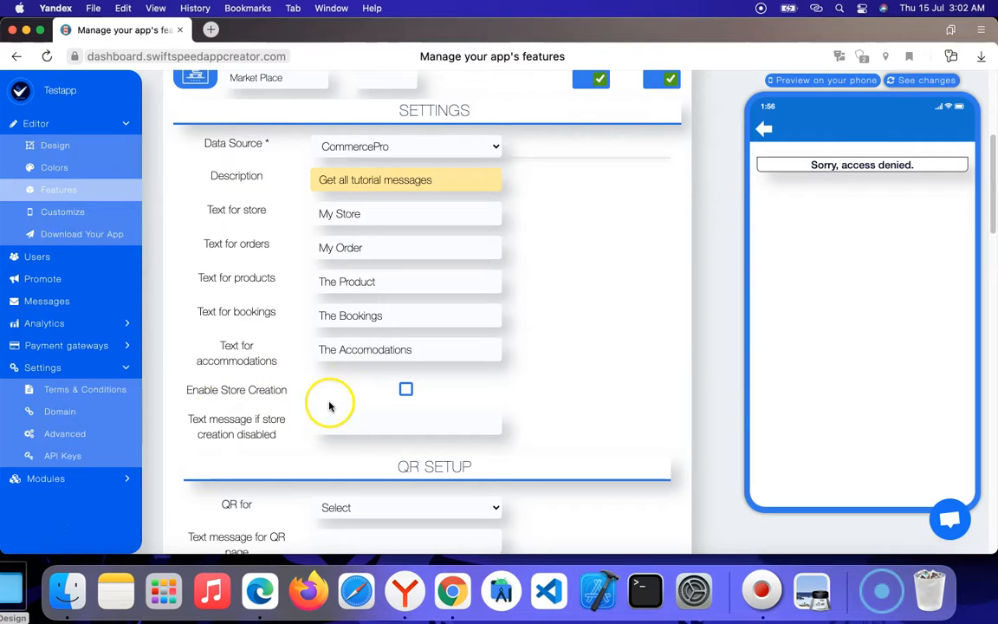
pyautogui.moveTo(449, 409)
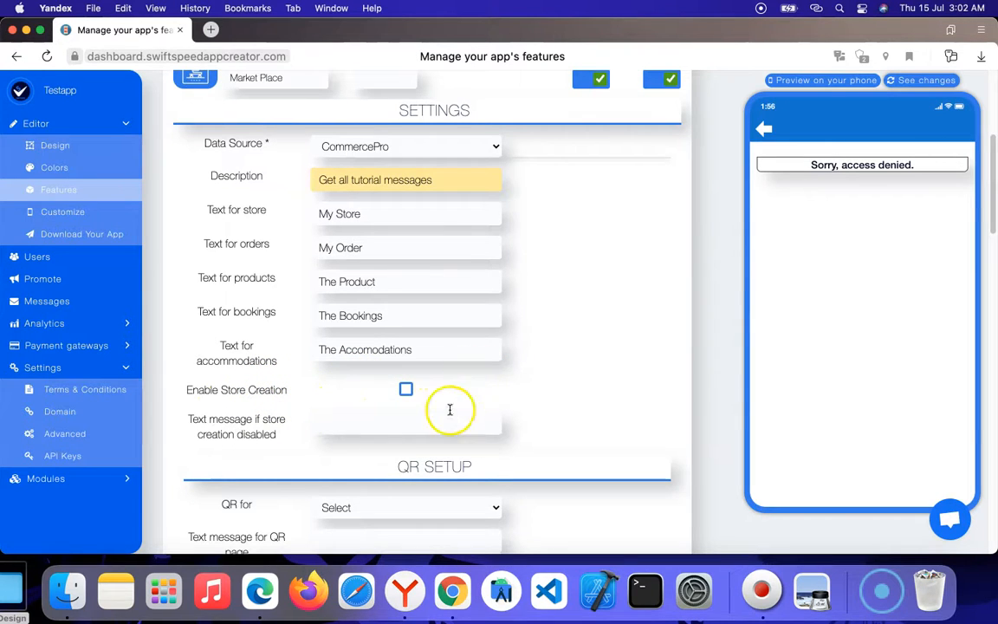
pyautogui.moveTo(463, 336)
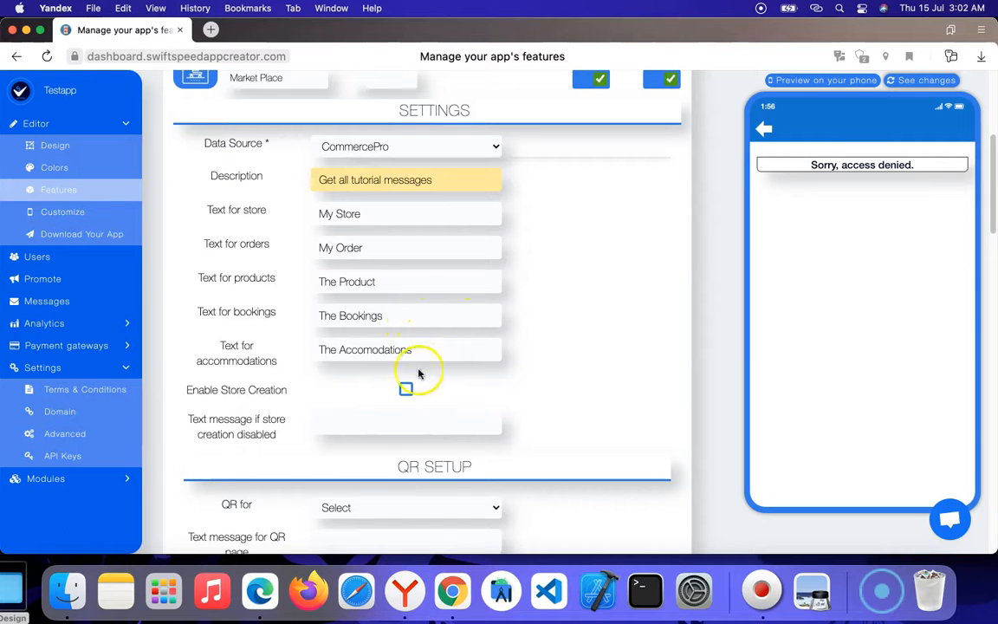
pyautogui.moveTo(378, 413)
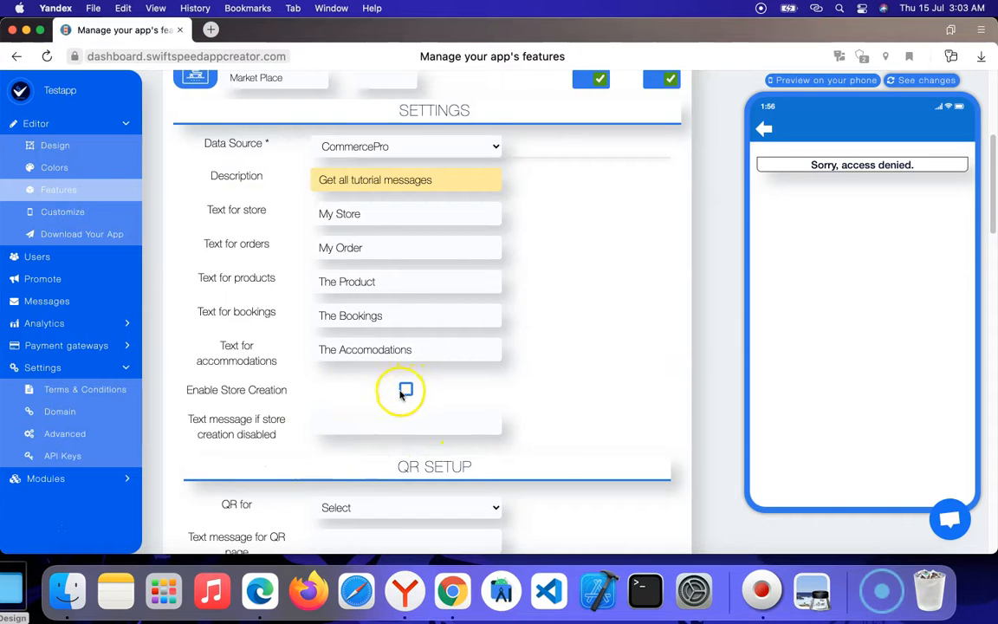
pyautogui.click(402, 390)
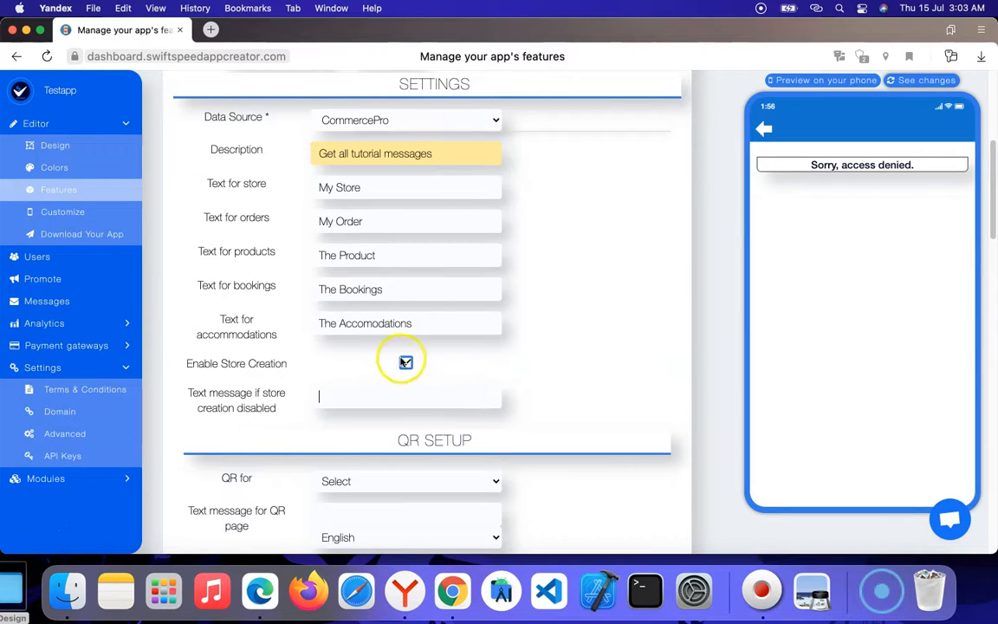
pyautogui.click(405, 363)
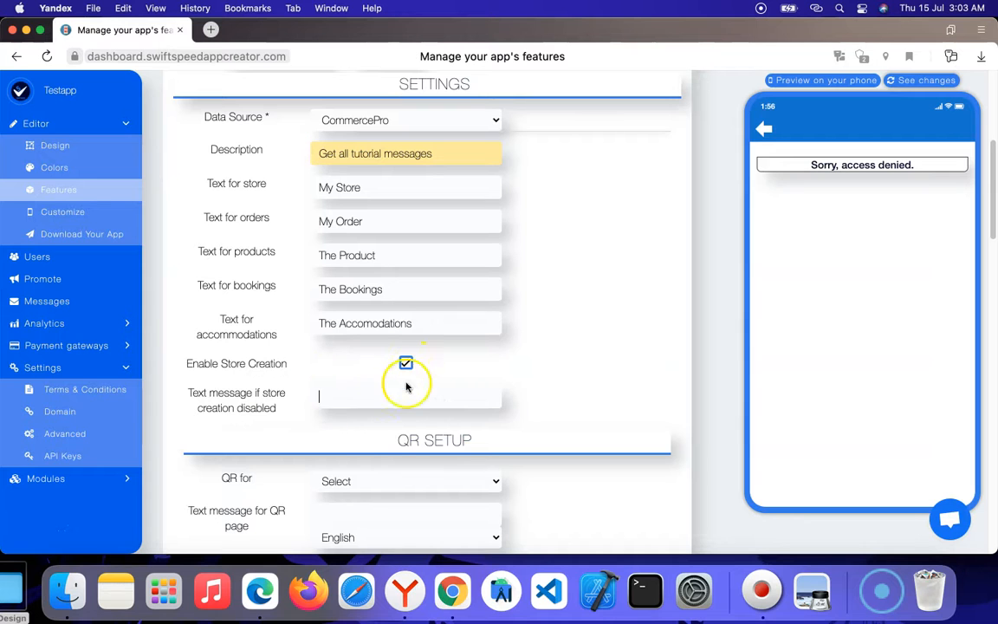
# Set 'QR for' to App Store Link and save the Market Place settings
pyautogui.scroll(-3)
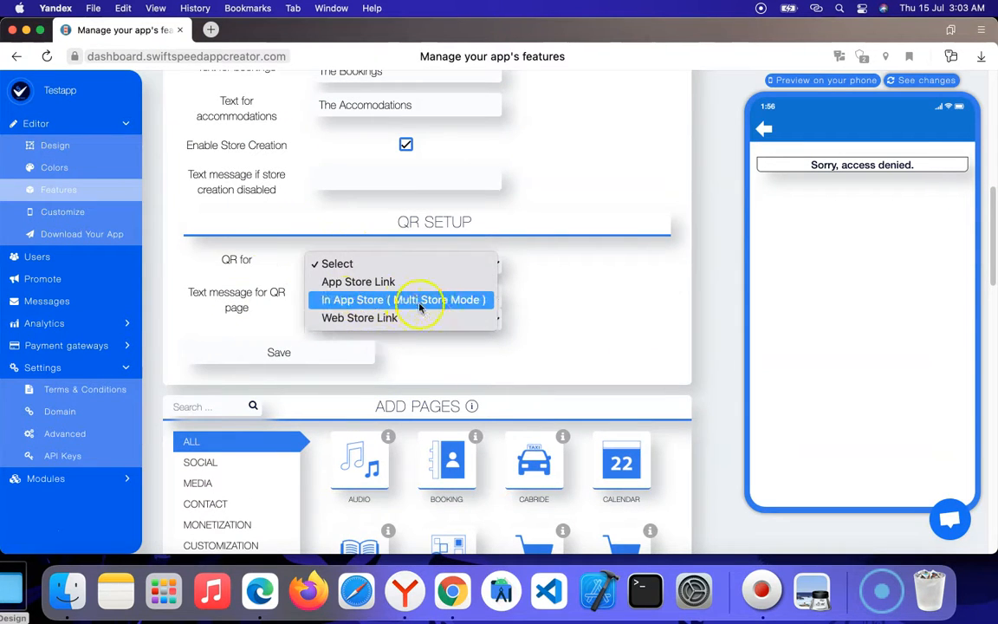
pyautogui.moveTo(358, 281)
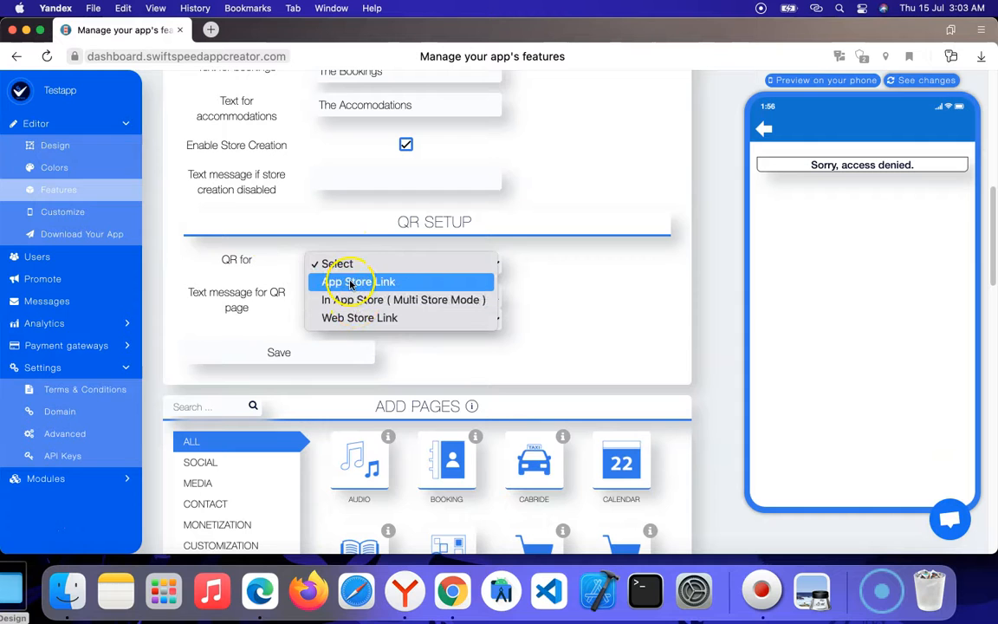
pyautogui.click(359, 281)
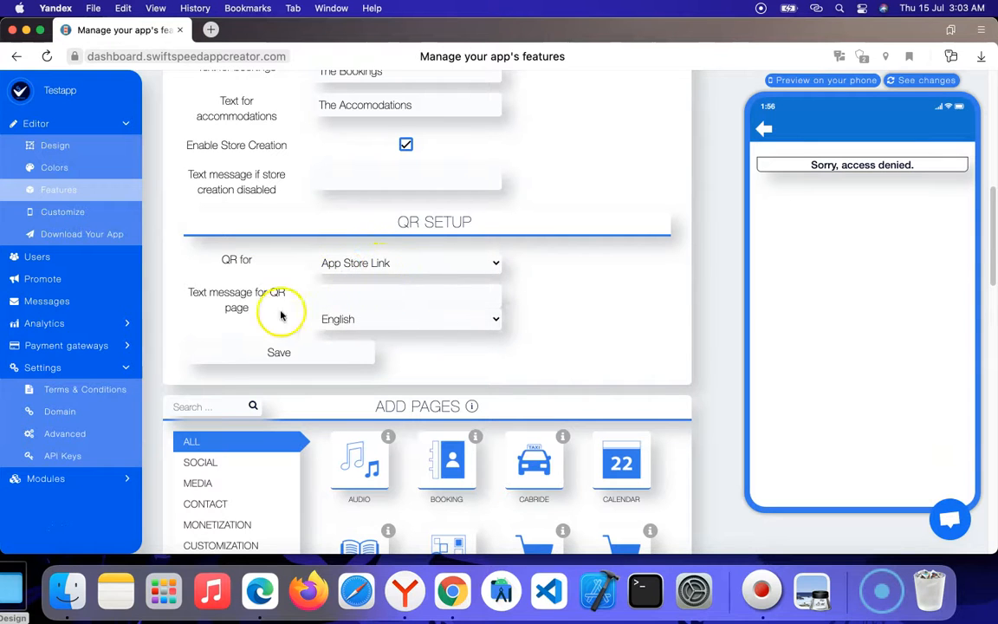
pyautogui.click(409, 263)
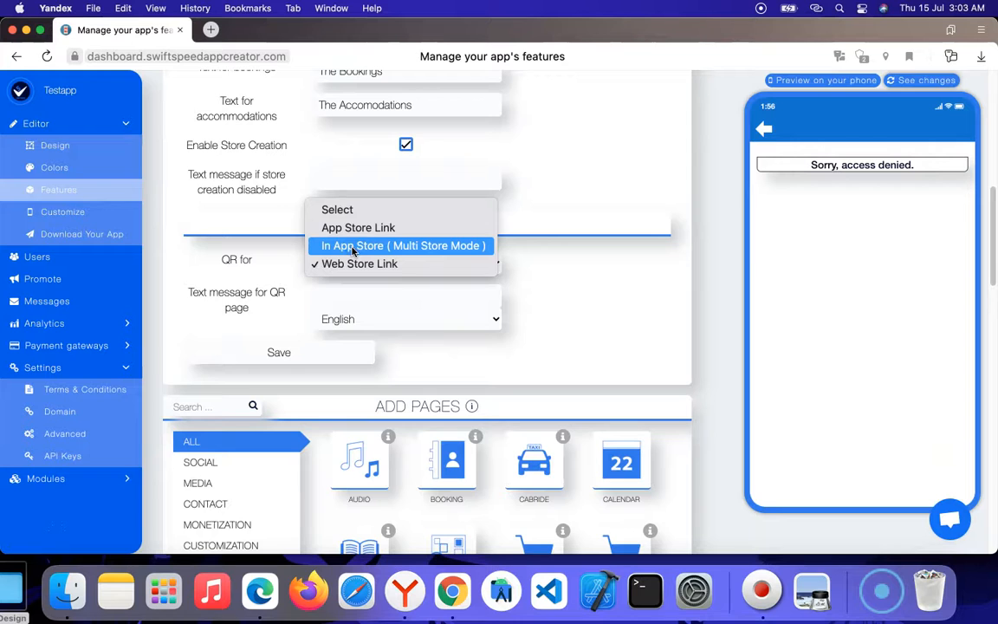
pyautogui.moveTo(377, 246)
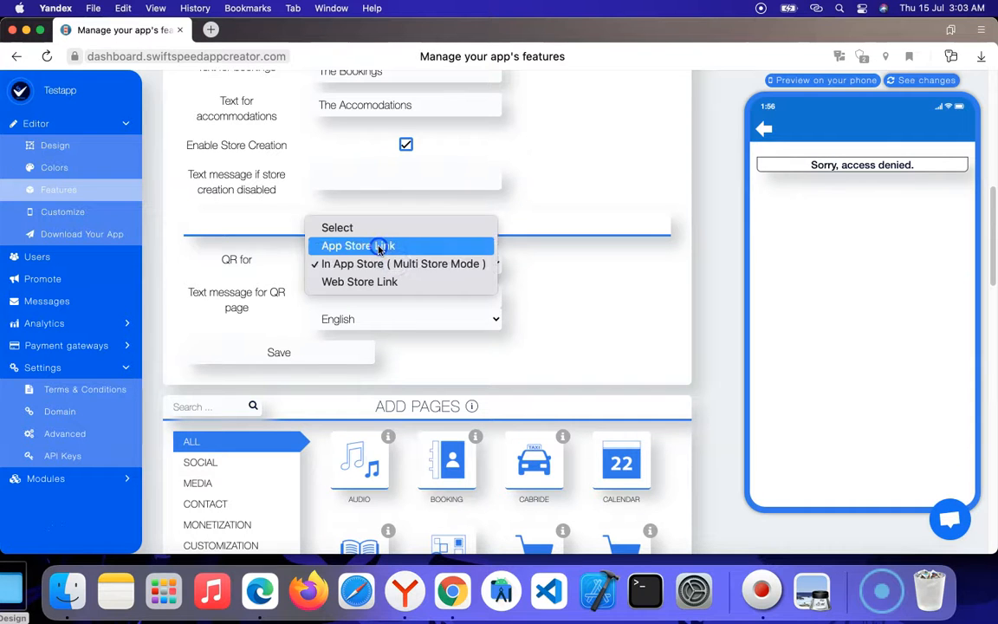
pyautogui.click(357, 245)
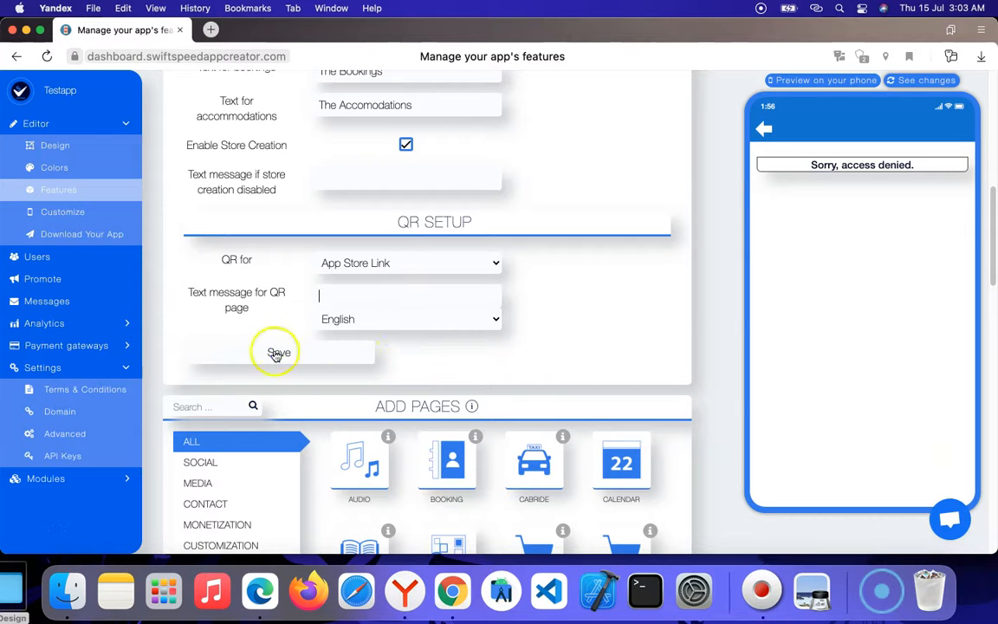
pyautogui.click(278, 353)
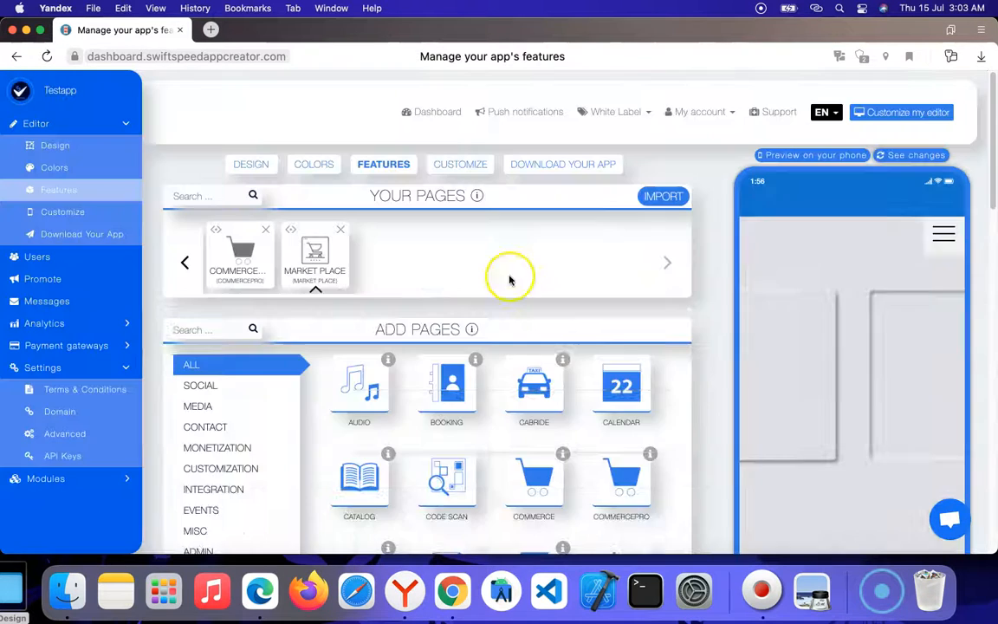
# Open the Market Place tile and scroll through the Create My Store preview form
pyautogui.click(315, 258)
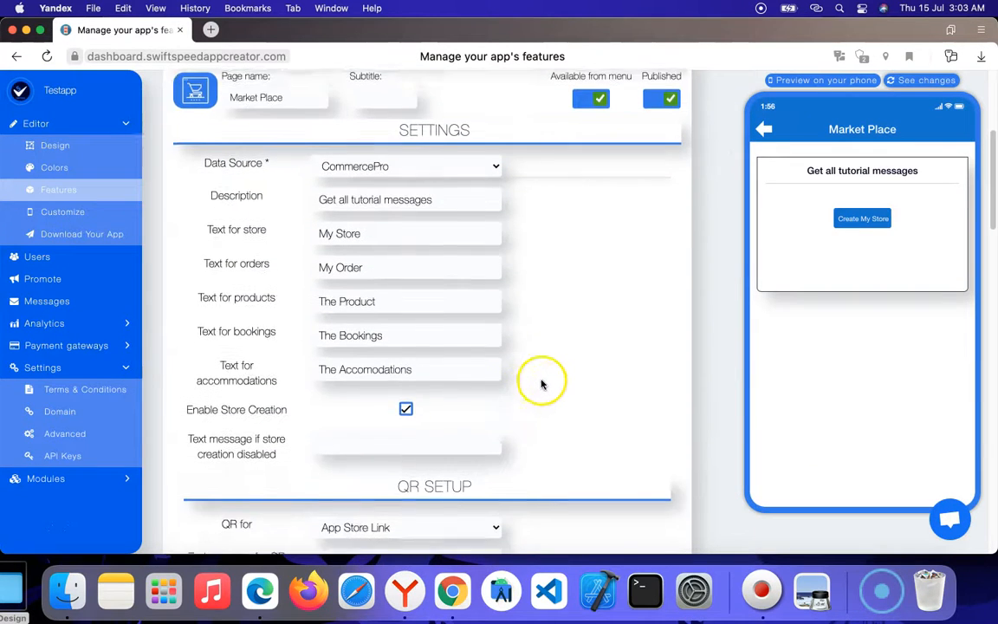
pyautogui.scroll(-3)
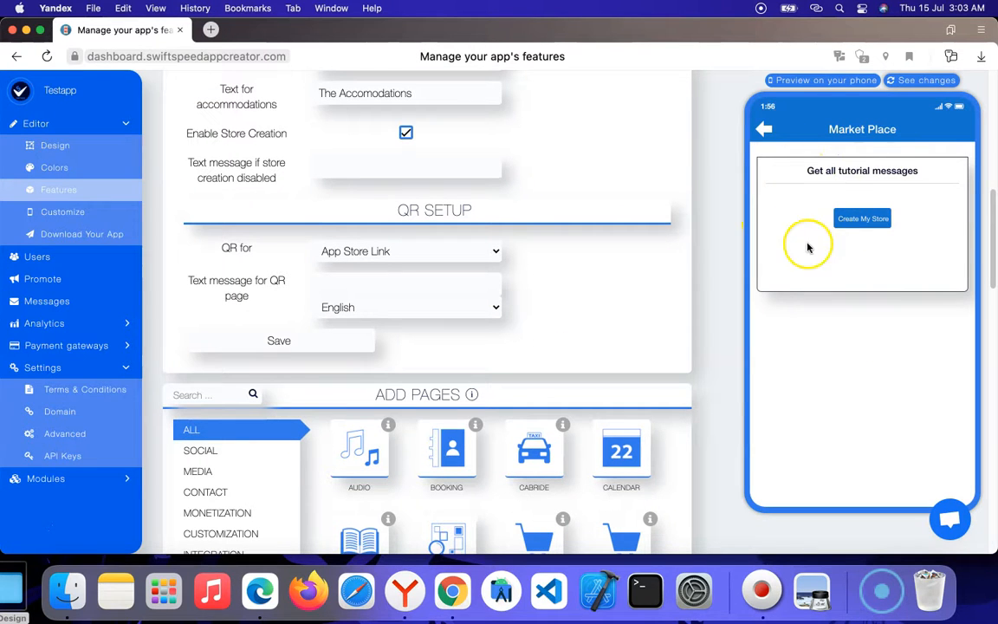
pyautogui.moveTo(856, 143)
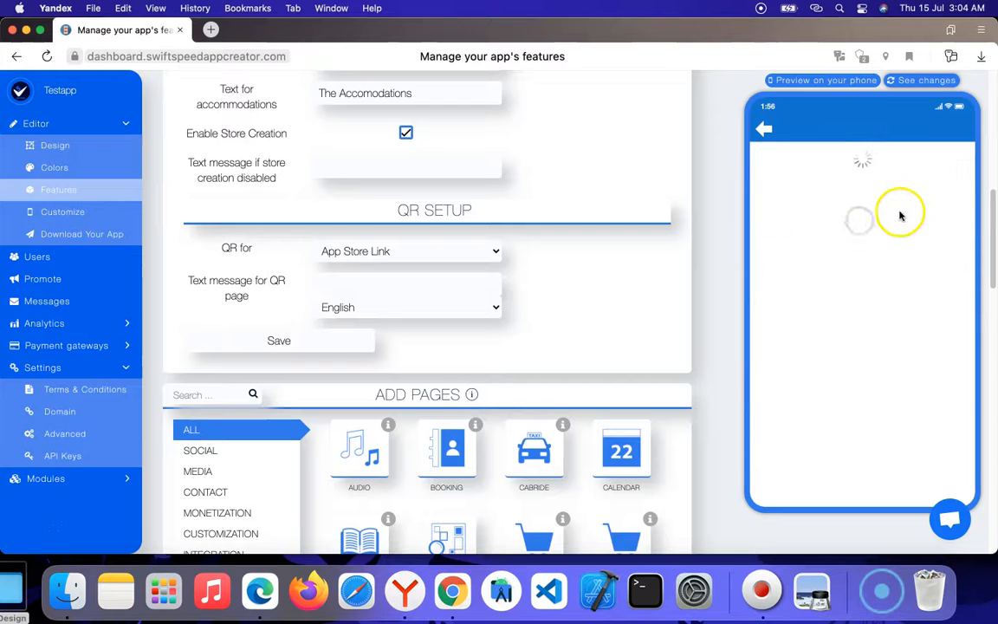
pyautogui.scroll(-3)
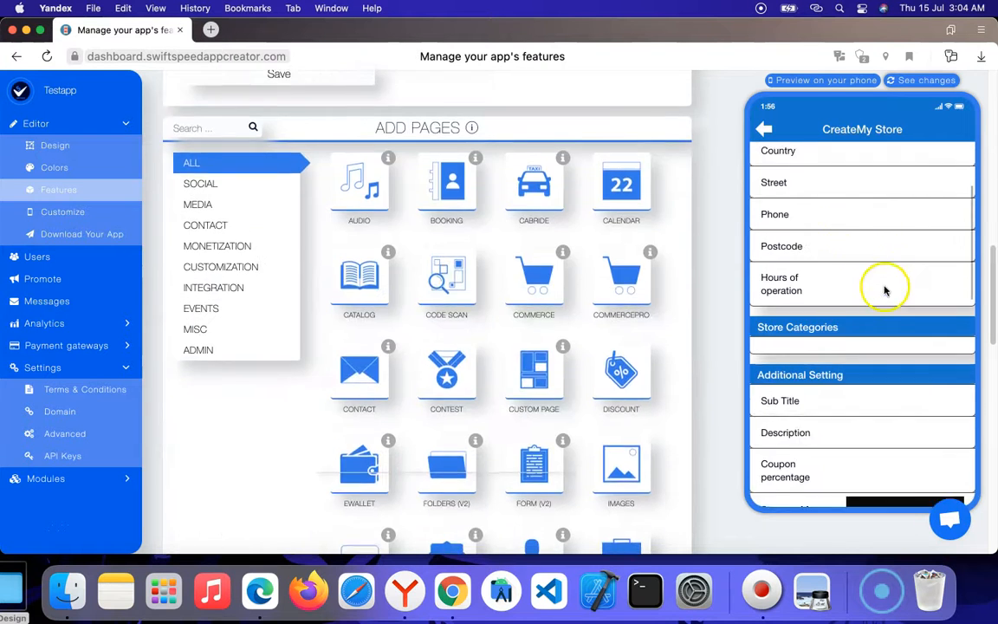
pyautogui.scroll(-3)
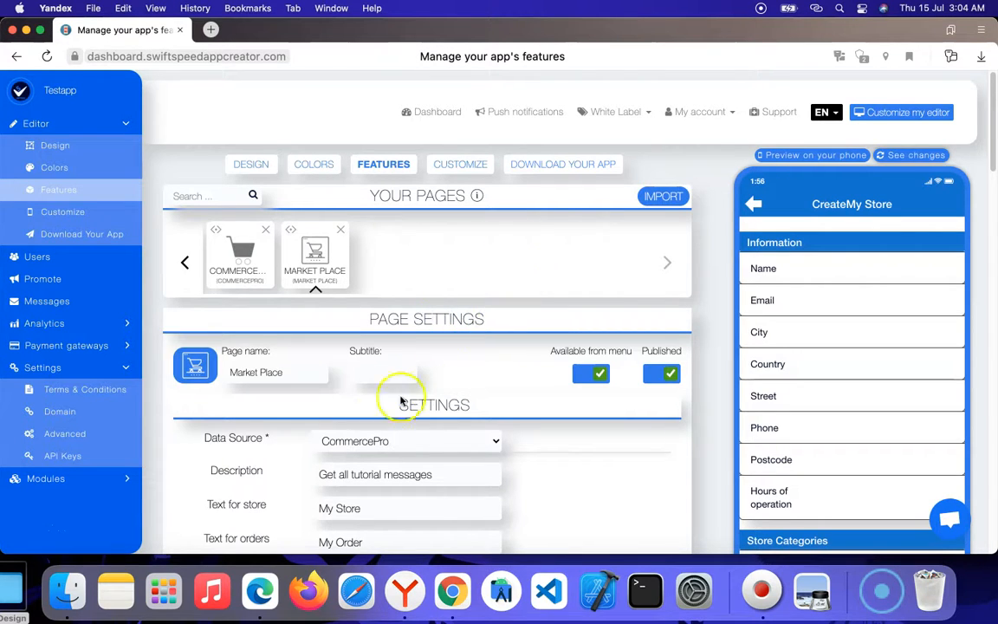
pyautogui.moveTo(412, 452)
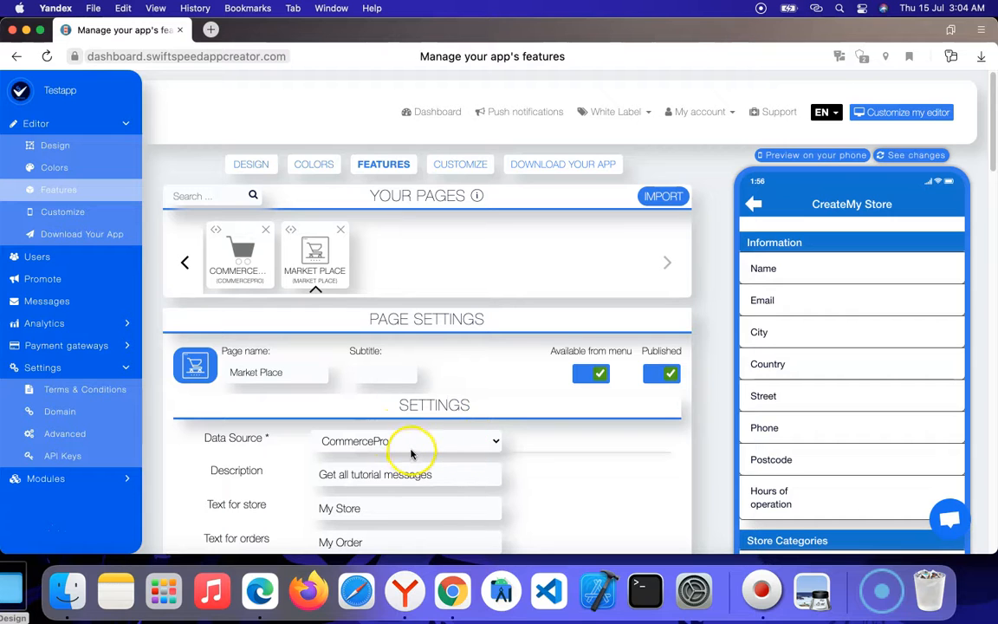